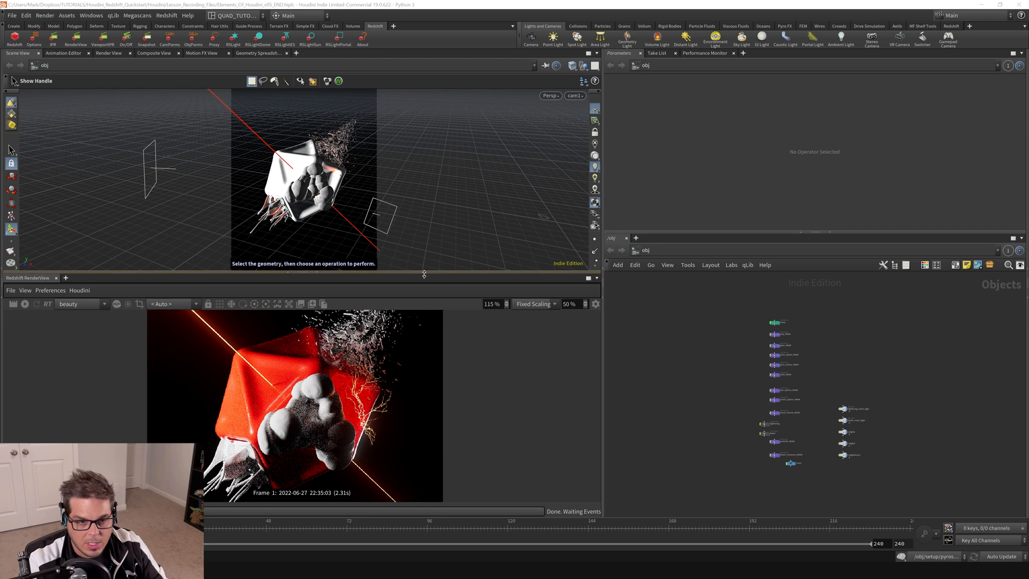
mouse_move(438, 274)
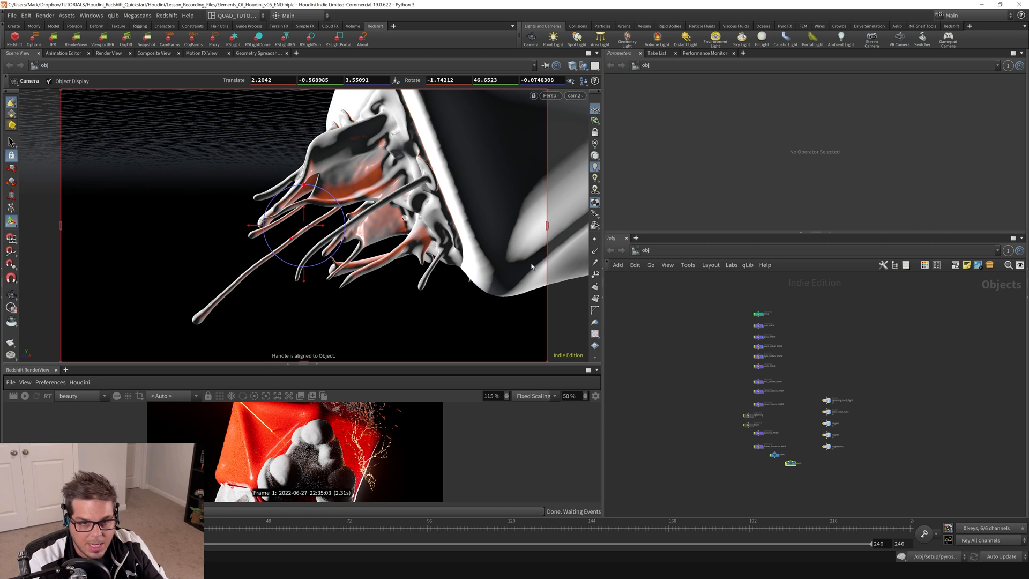
mouse_move(50, 250)
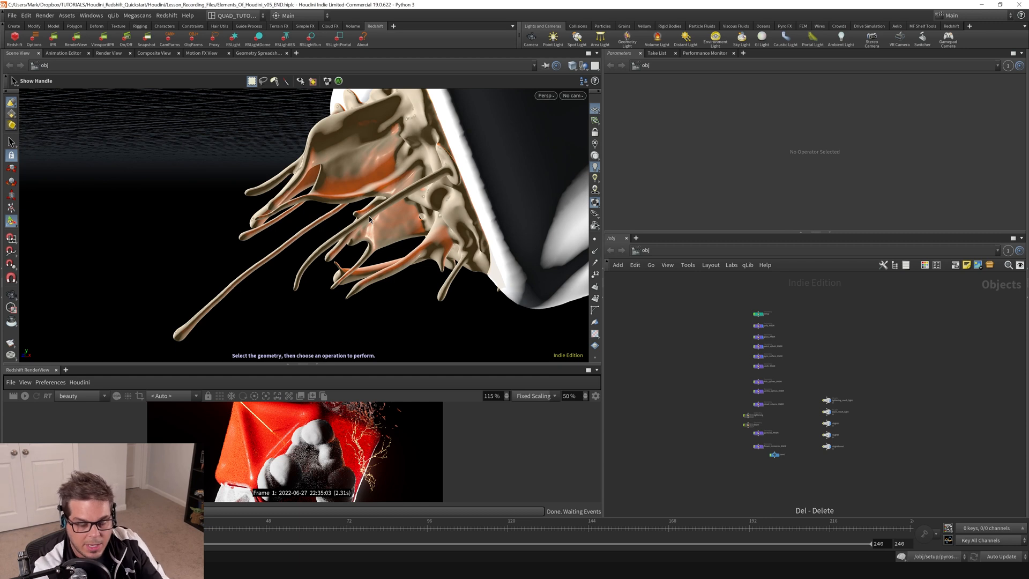
- Create a new Camera from the viewport Tab menu and place it beside the cube
key(tab)
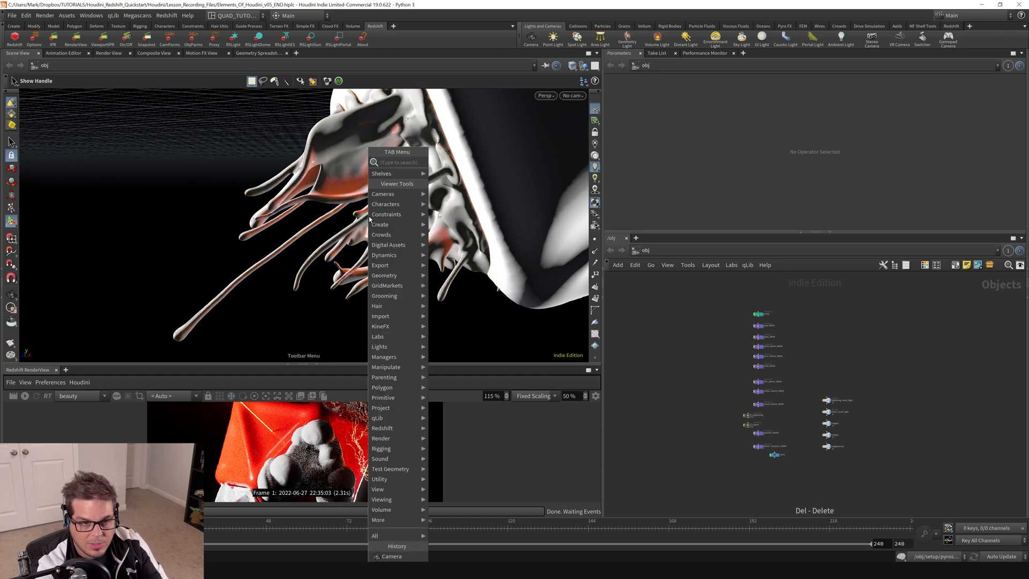
text(ca)
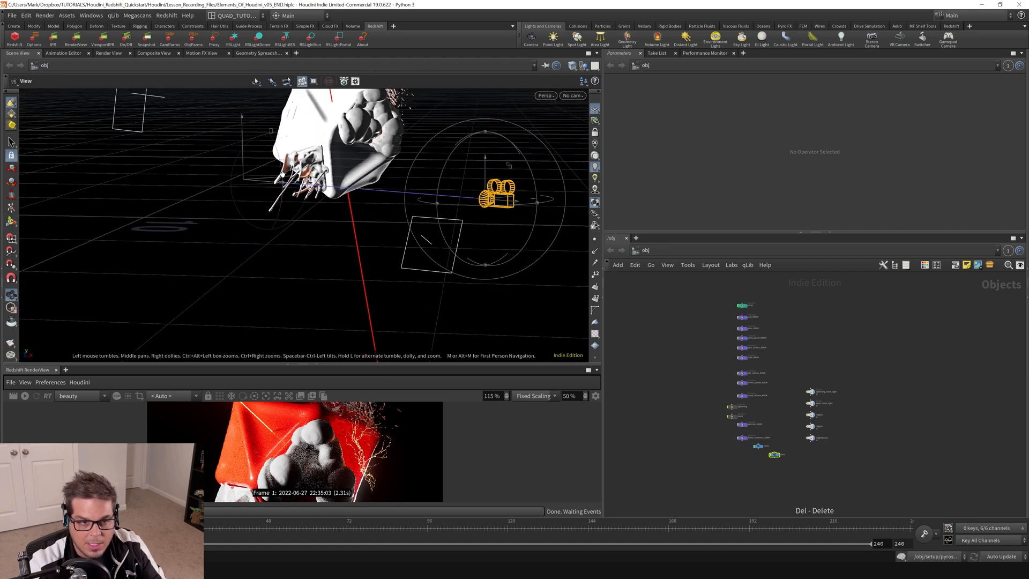
- Select the new camera and set the viewport to look through cam2
click(497, 193)
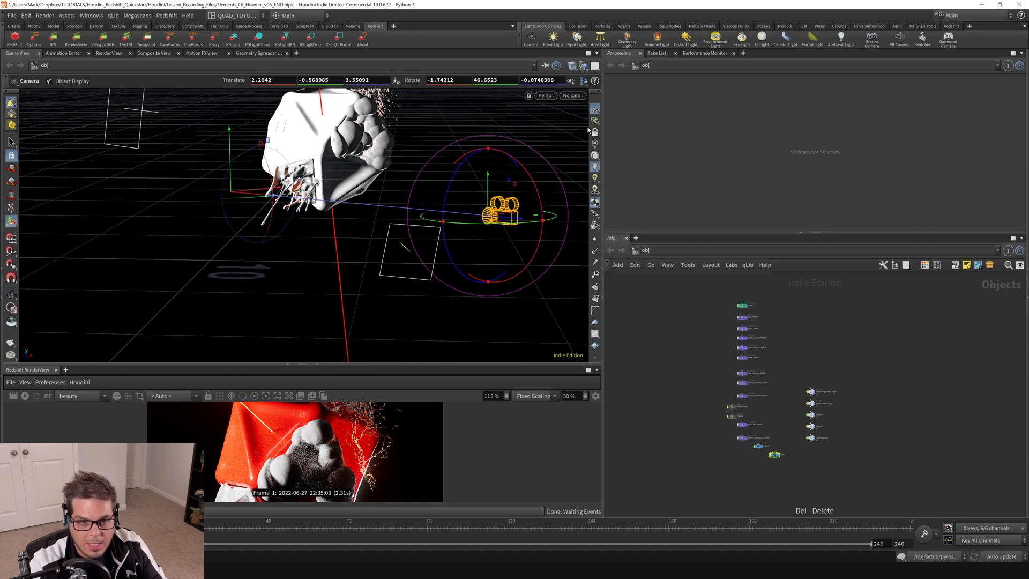
click(571, 96)
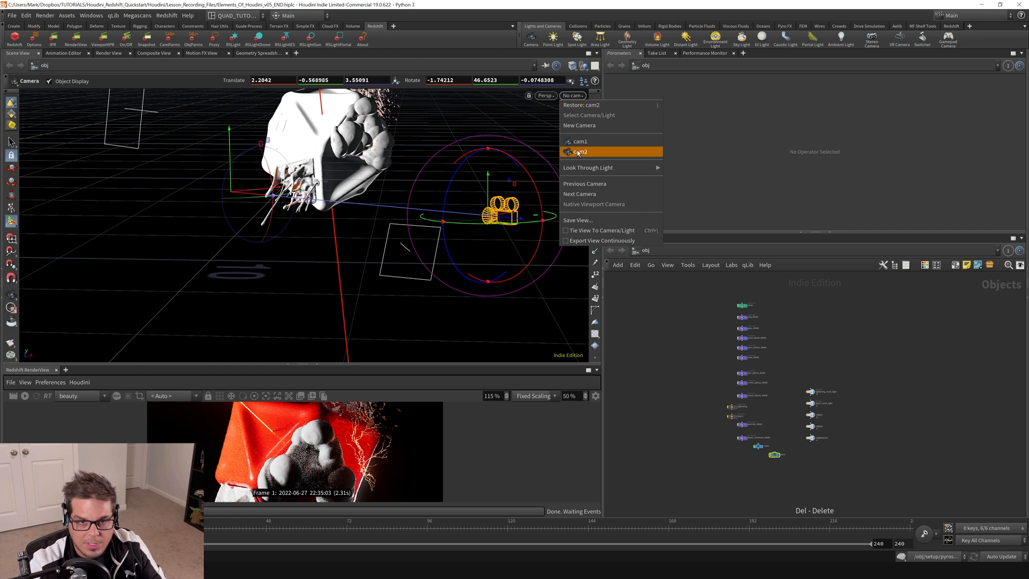
click(579, 152)
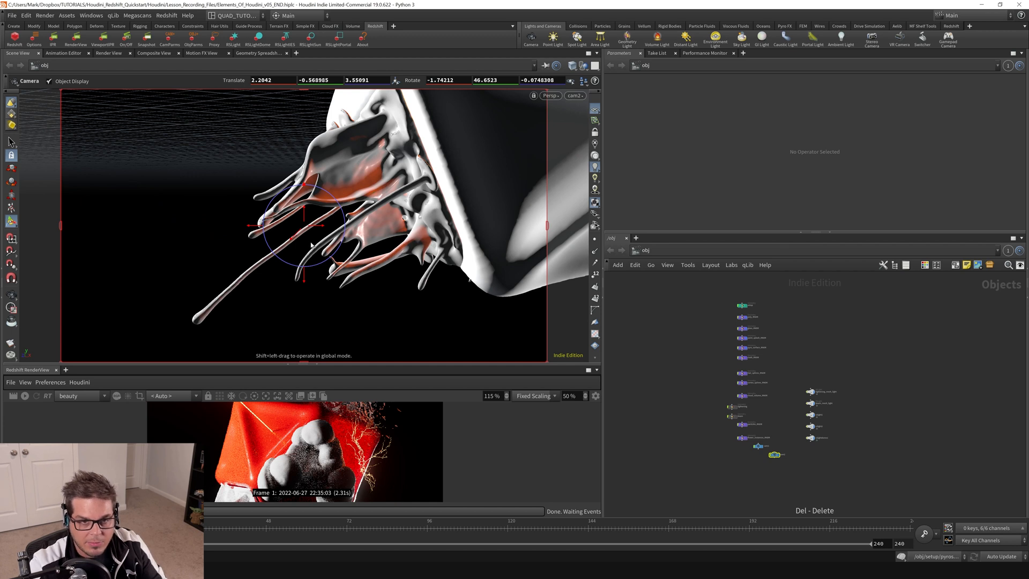
mouse_move(561, 91)
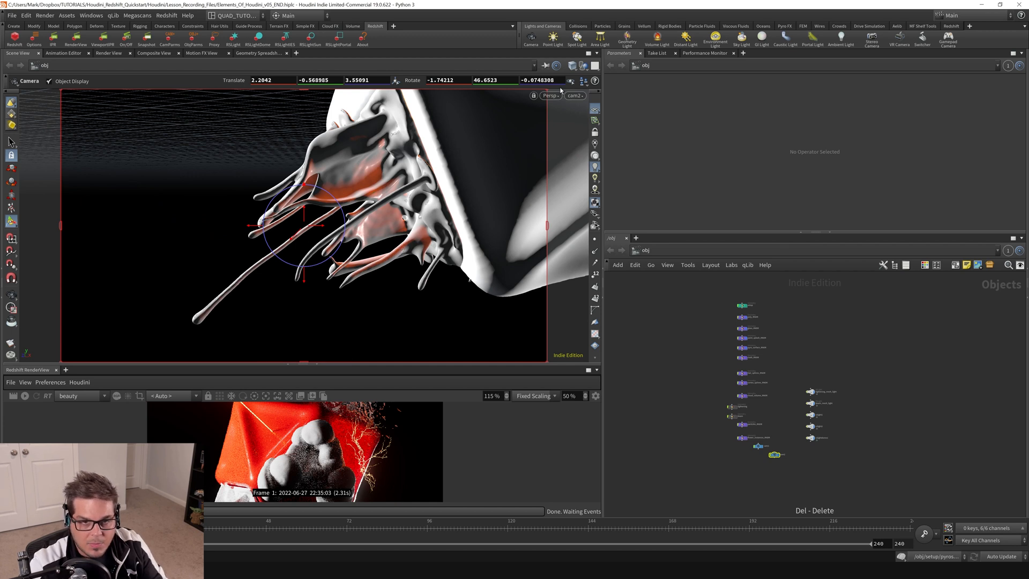
mouse_move(407, 192)
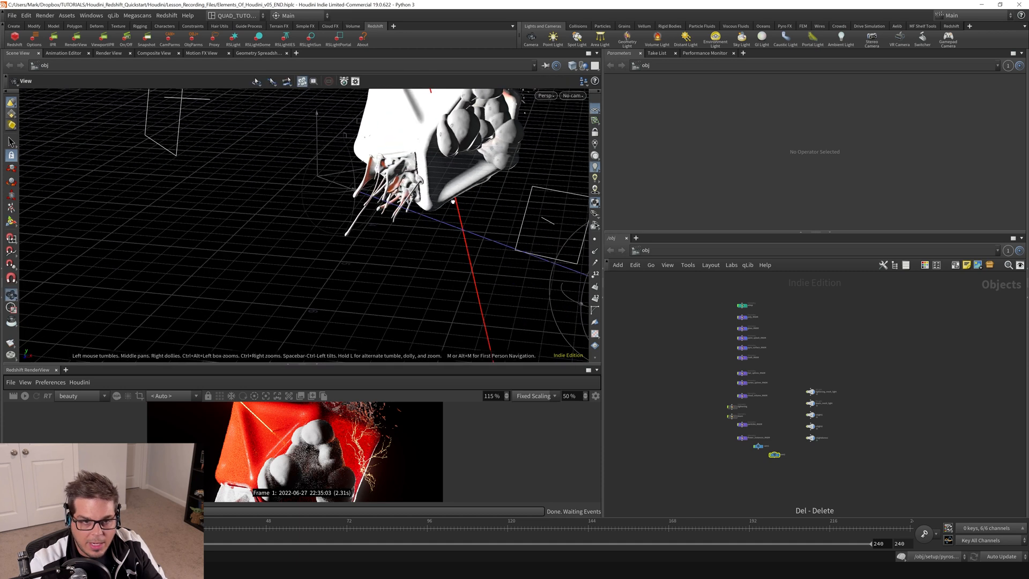
- Select cam2 in the free perspective view and bring up the Tab menu for a third camera
click(774, 455)
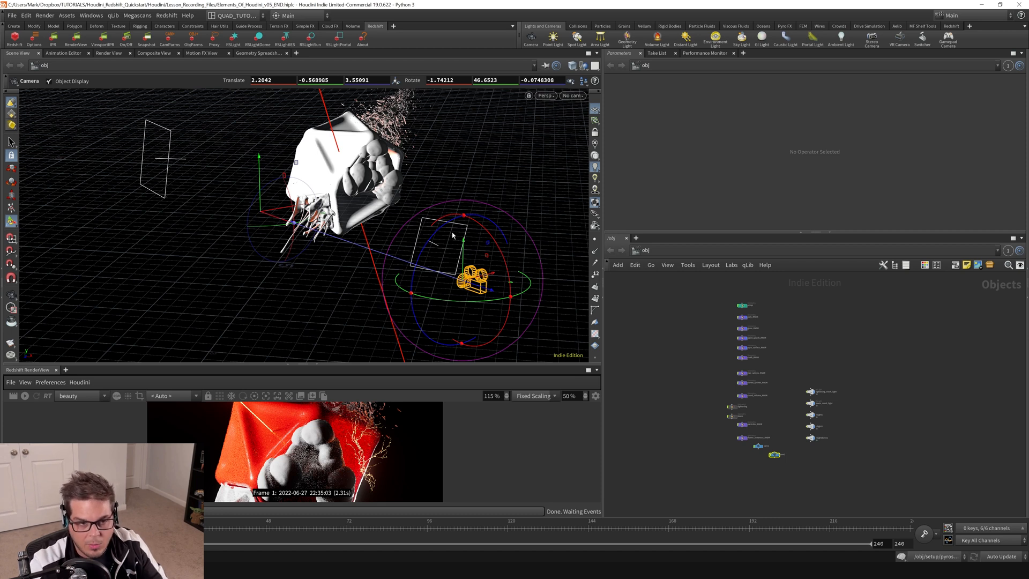
key(Tab)
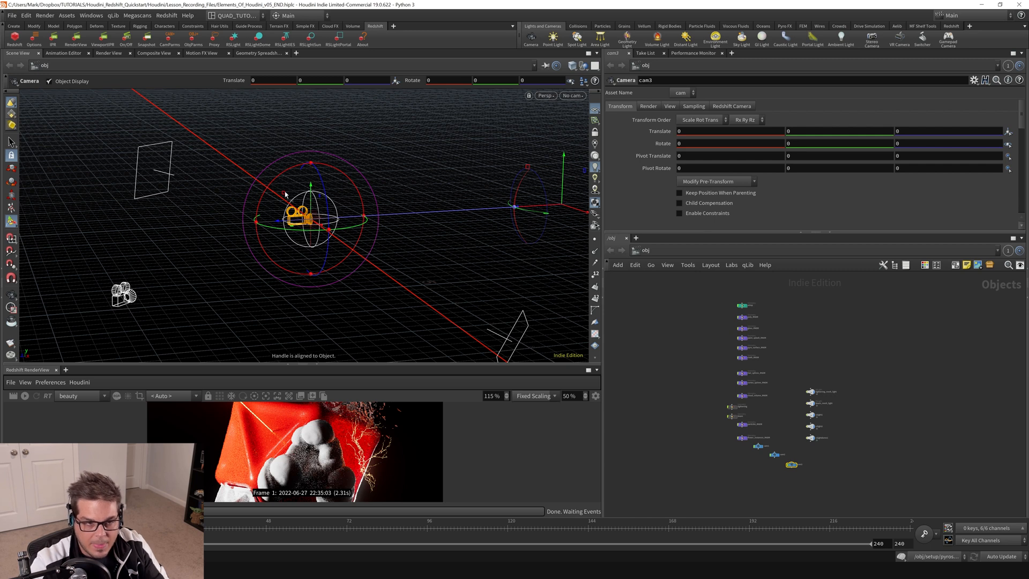
- Drag cam3's handle to raise it above the origin
drag(302, 217, 292, 141)
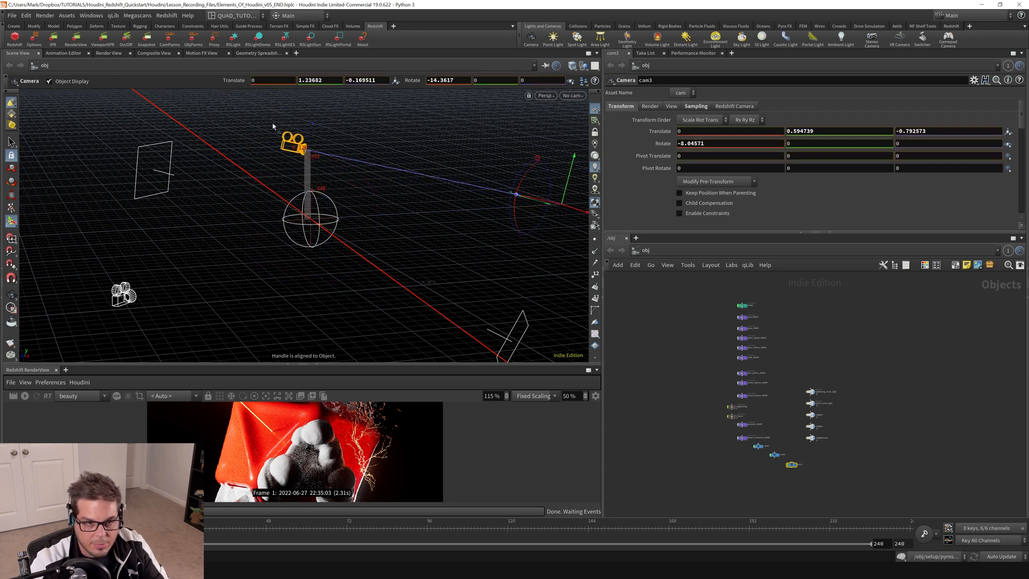